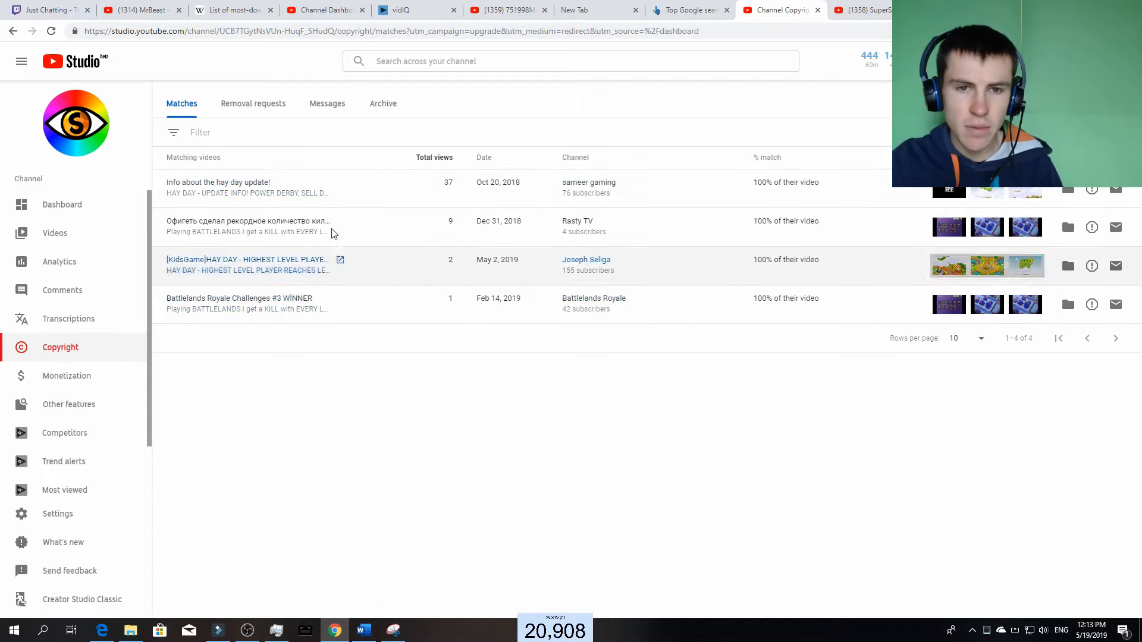
pyautogui.moveTo(987, 267)
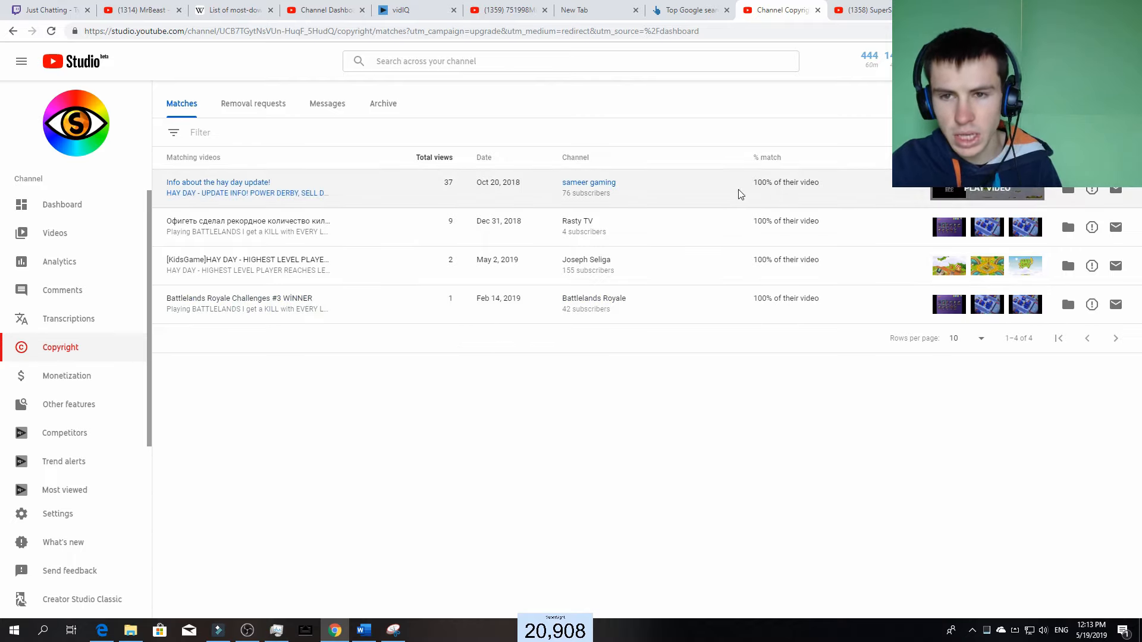
pyautogui.moveTo(752, 231)
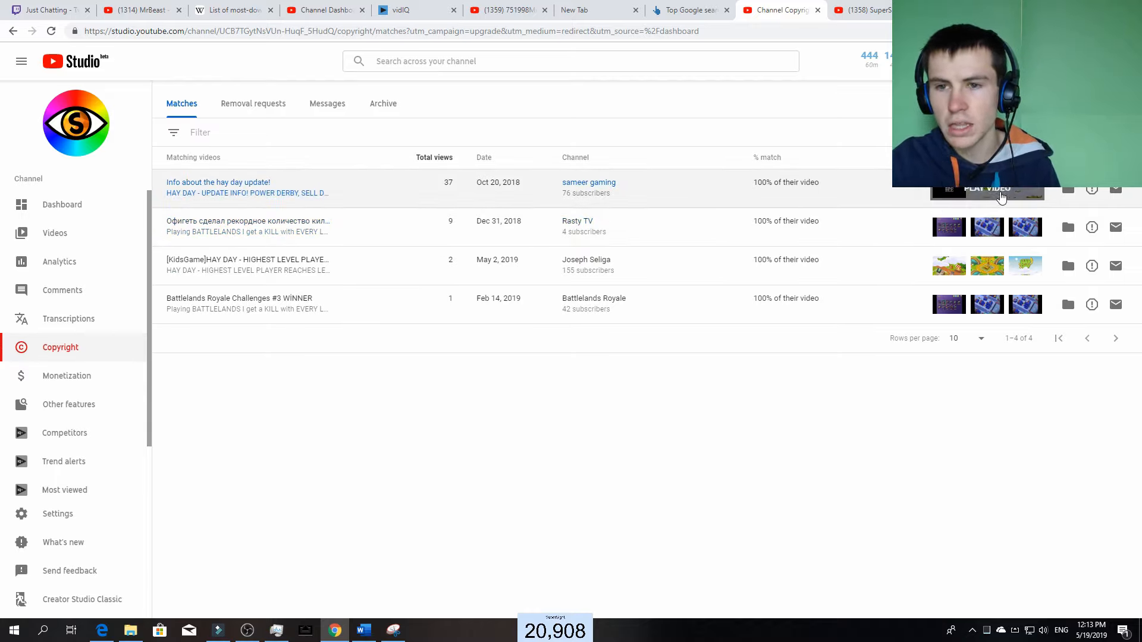
pyautogui.moveTo(1092, 189)
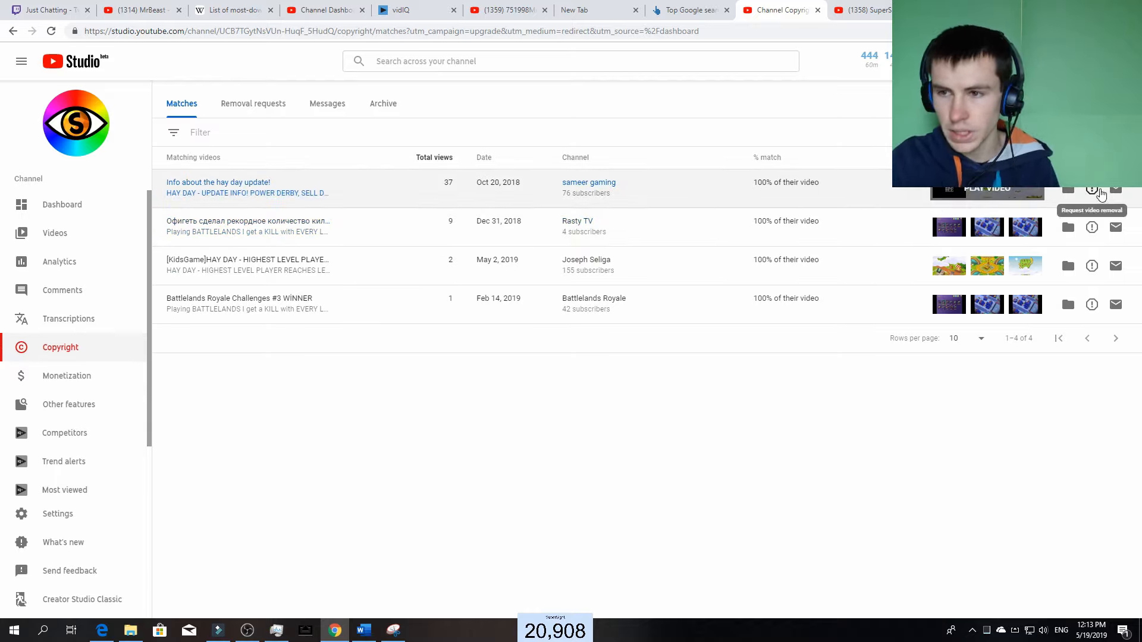
# Message the uploader of 'Info about the hay day update!' with contact email 'supersighth' and send it.
pyautogui.click(1116, 188)
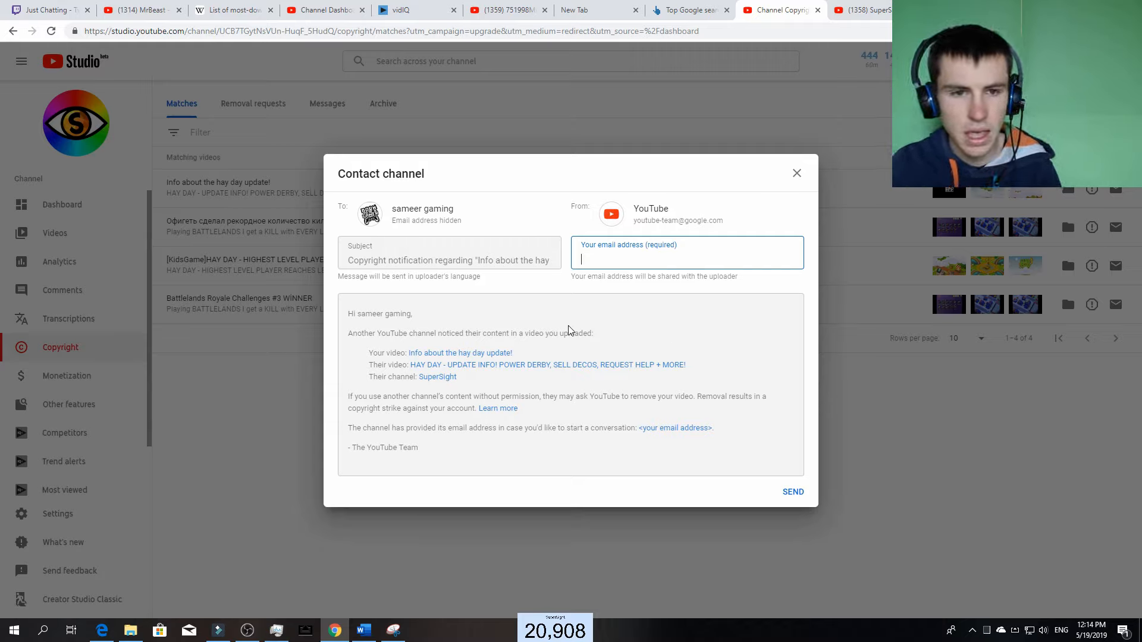
pyautogui.moveTo(443, 286)
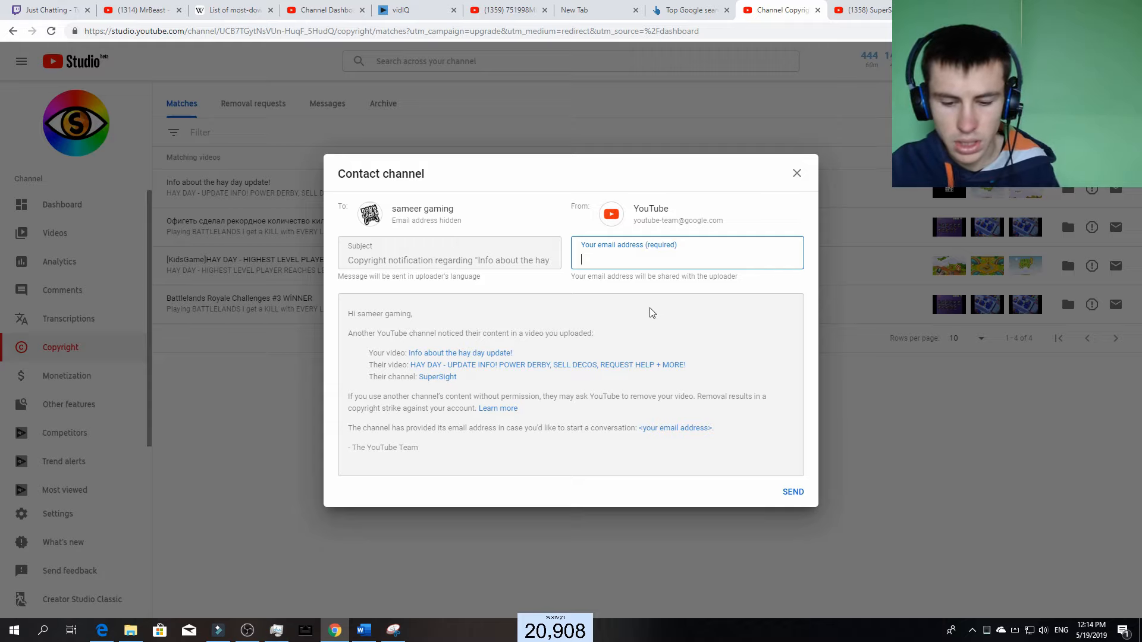
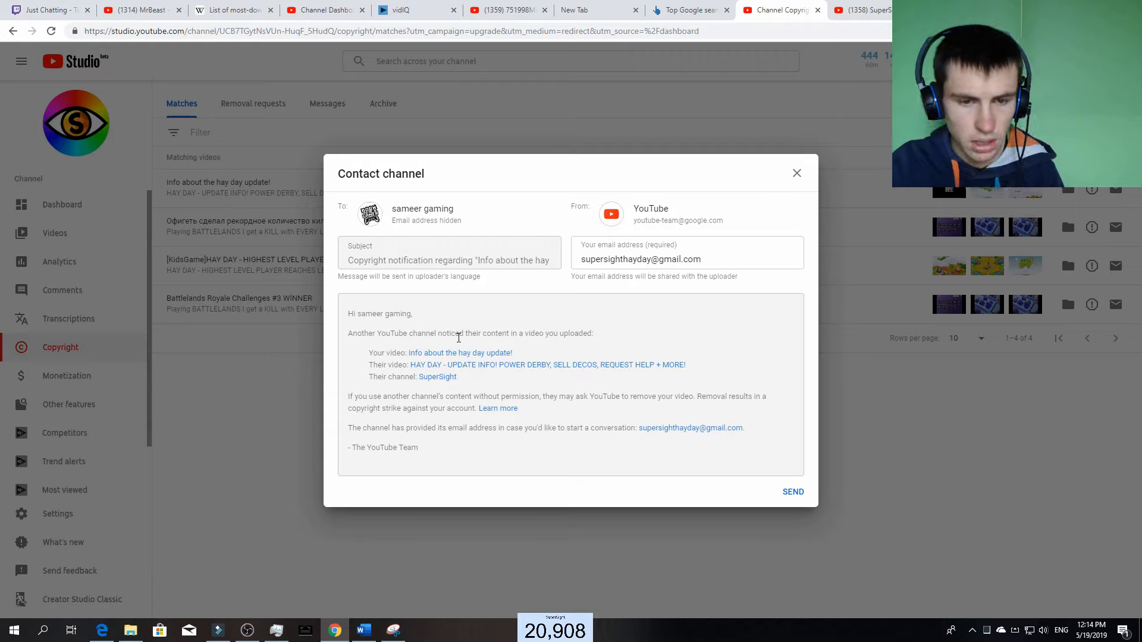
pyautogui.moveTo(495, 349)
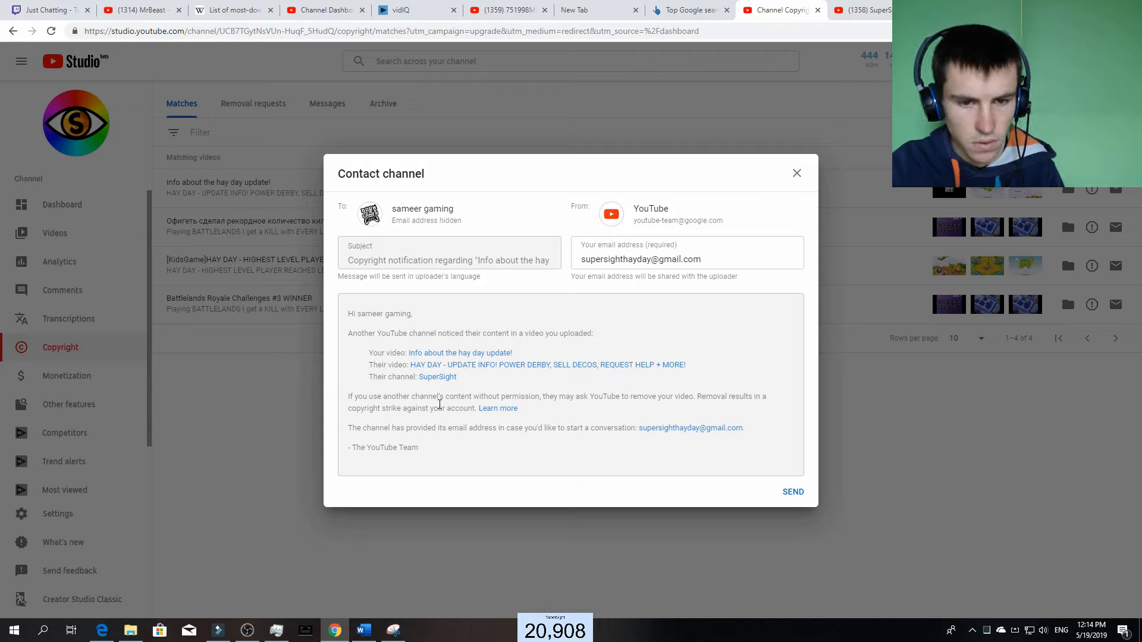
pyautogui.moveTo(710, 411)
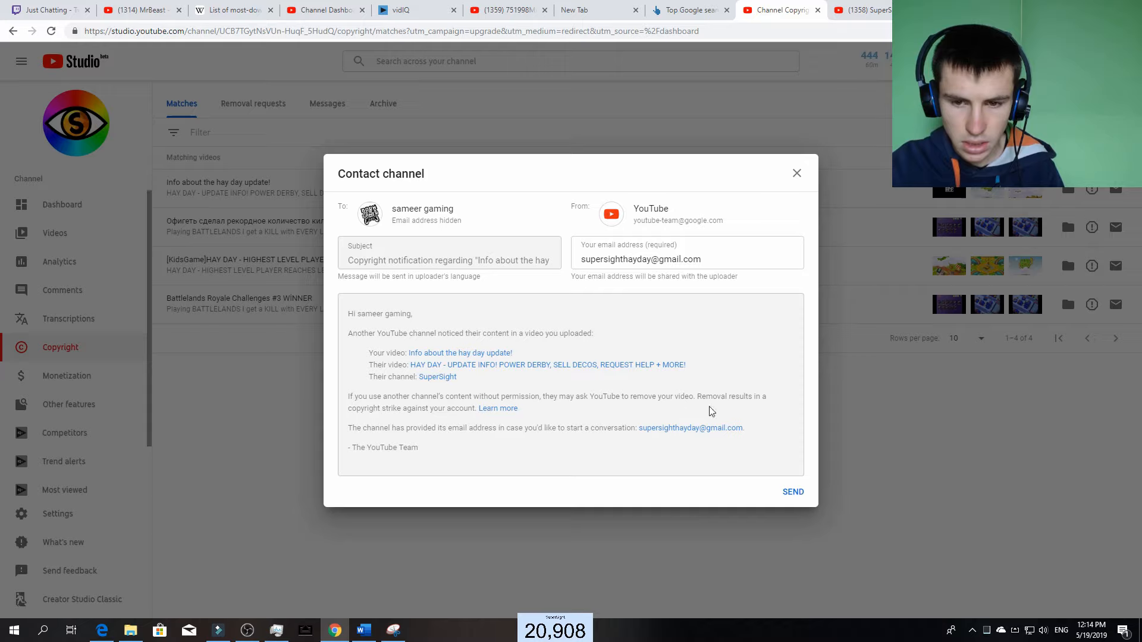
pyautogui.moveTo(462, 425)
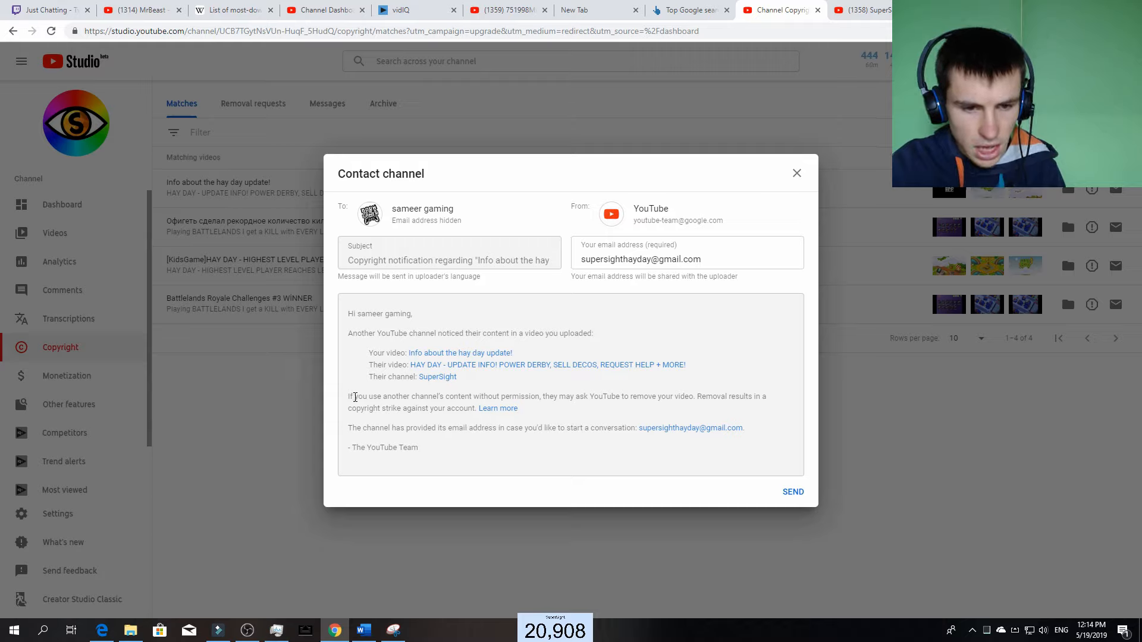
pyautogui.moveTo(589, 417)
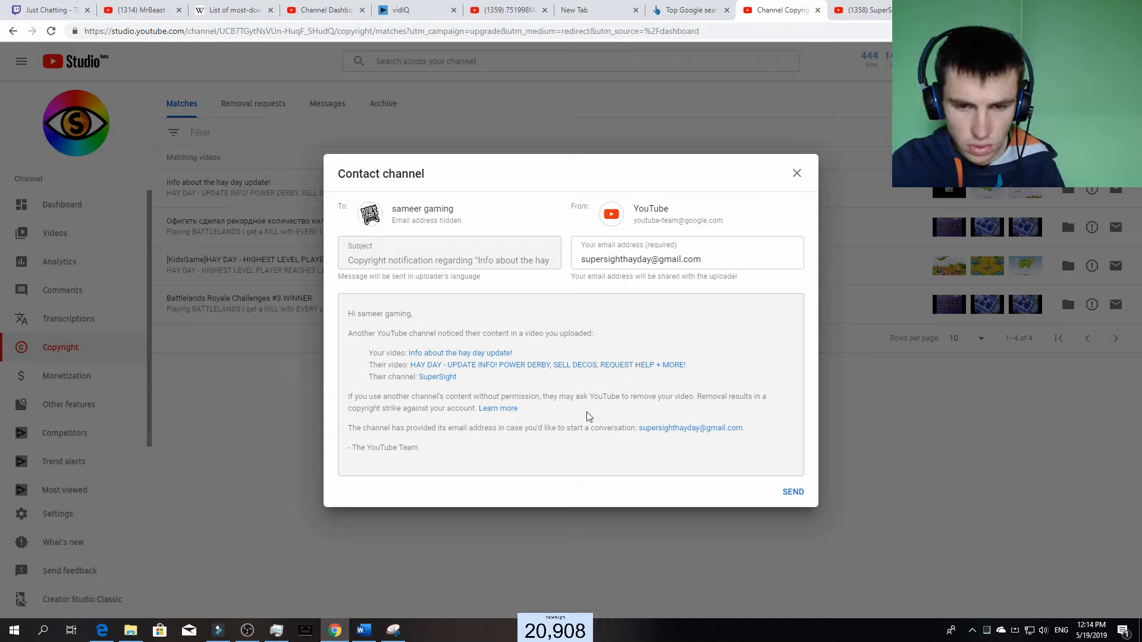
pyautogui.moveTo(620, 427)
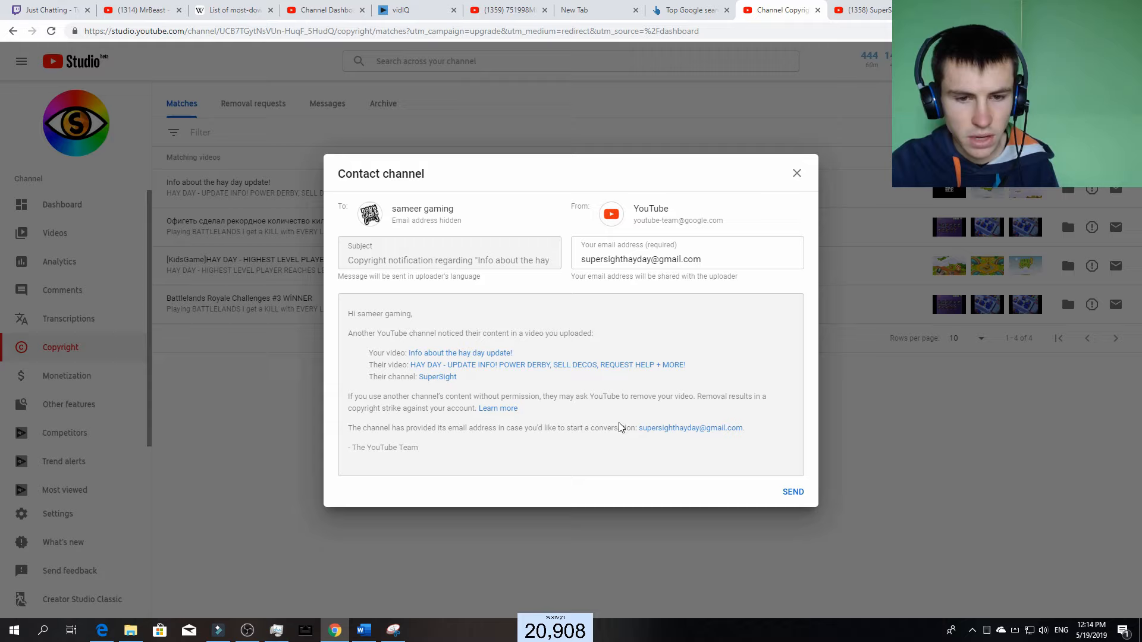
pyautogui.moveTo(605, 441)
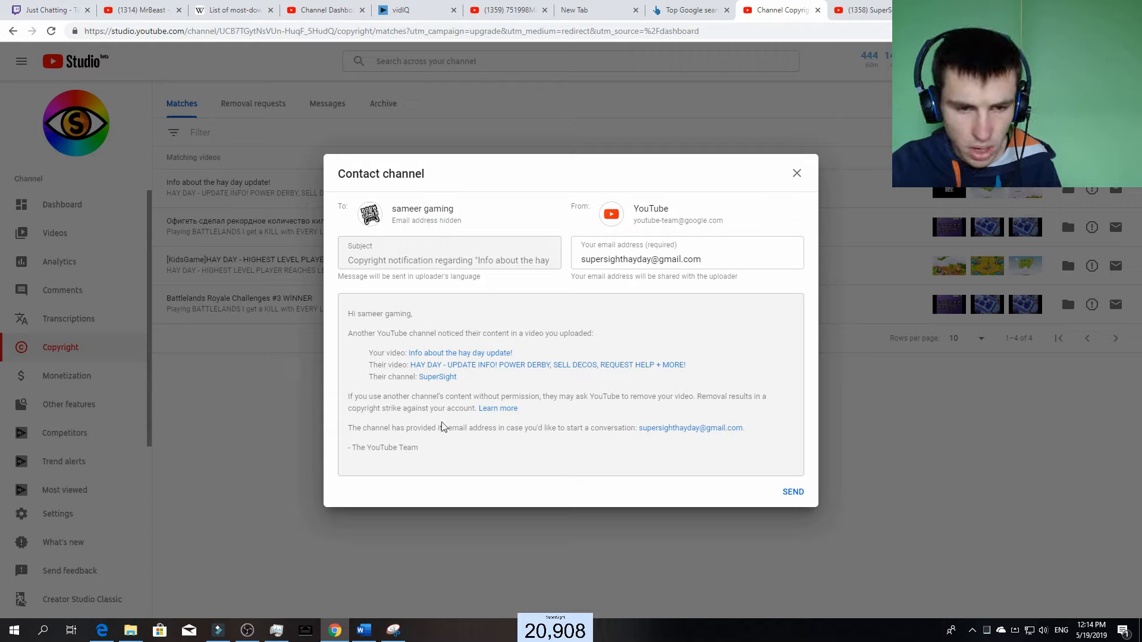
pyautogui.moveTo(649, 359)
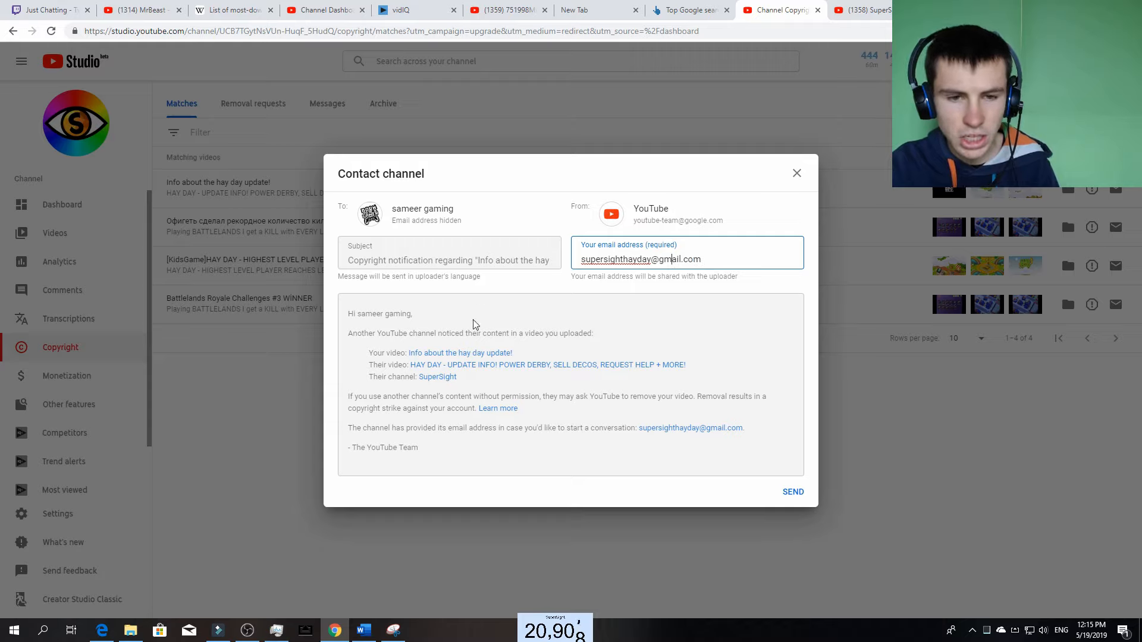
pyautogui.tripleClick(640, 259)
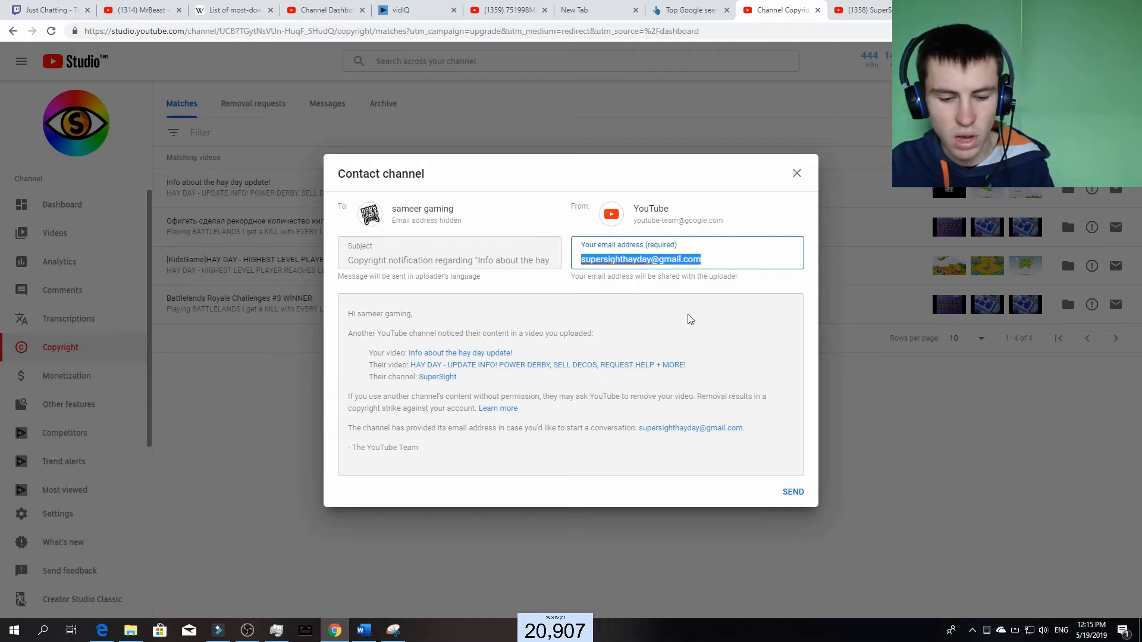
pyautogui.click(798, 172)
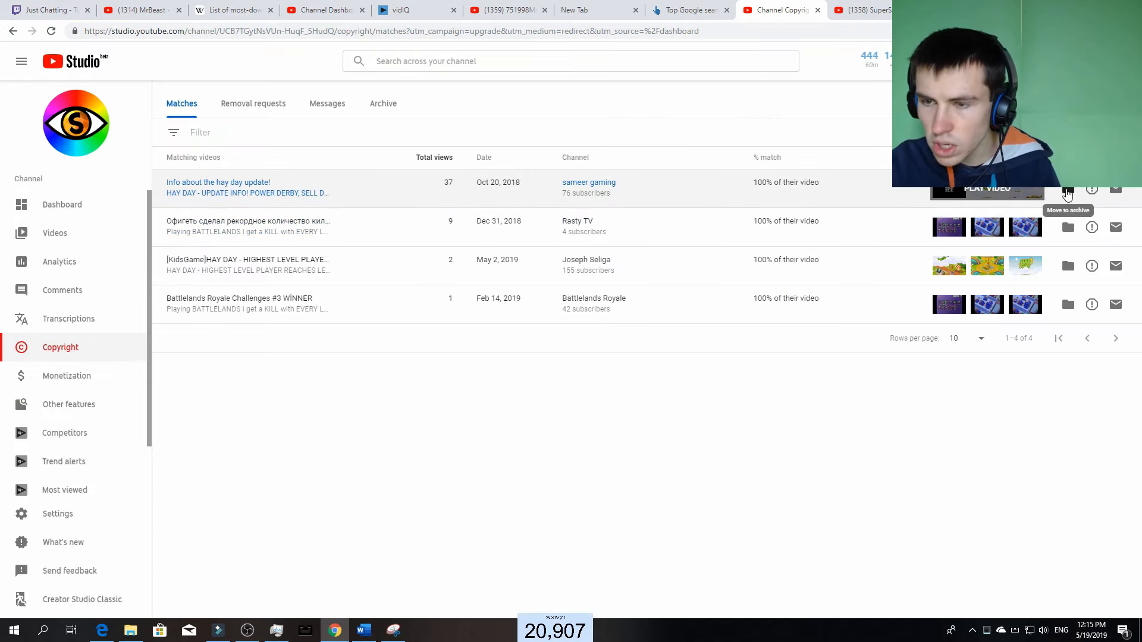
pyautogui.moveTo(1091, 191)
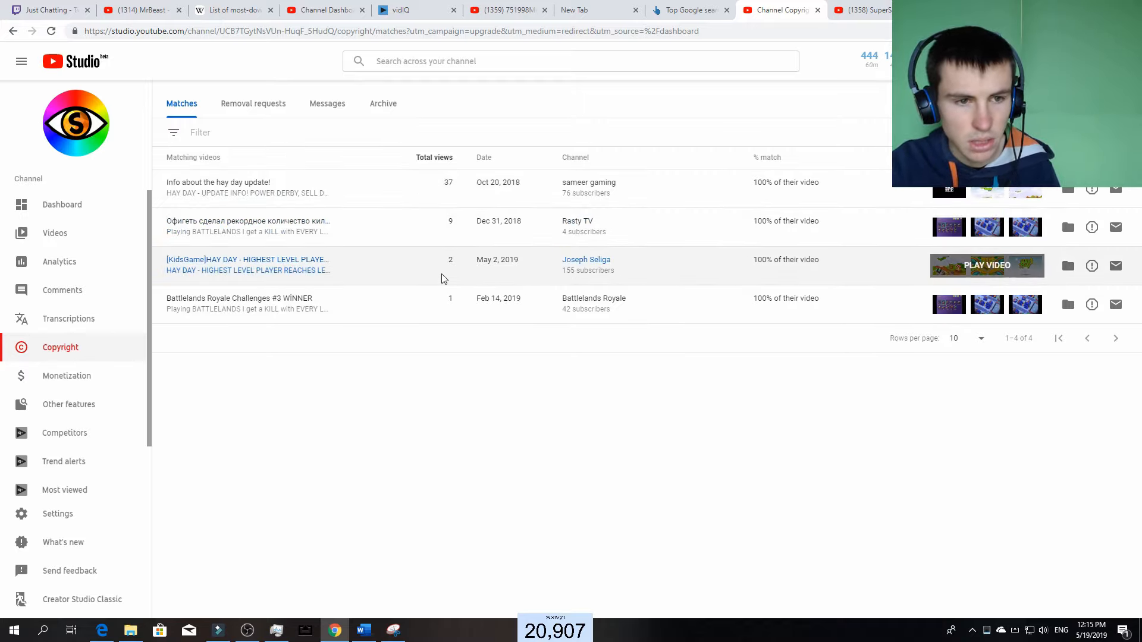
pyautogui.moveTo(633, 321)
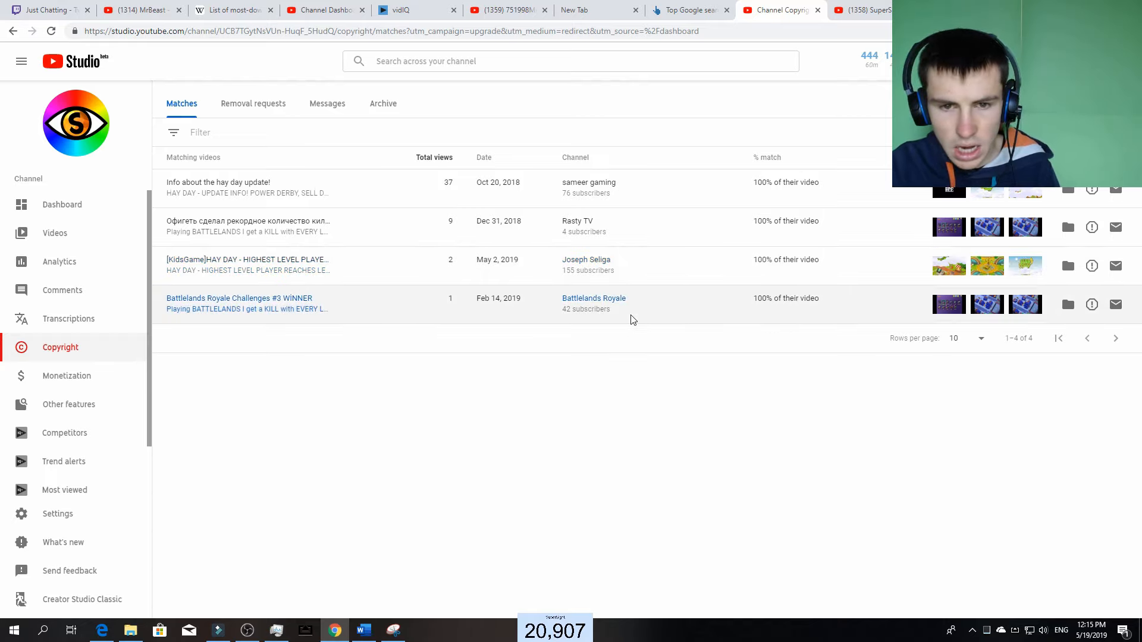
pyautogui.moveTo(987, 227)
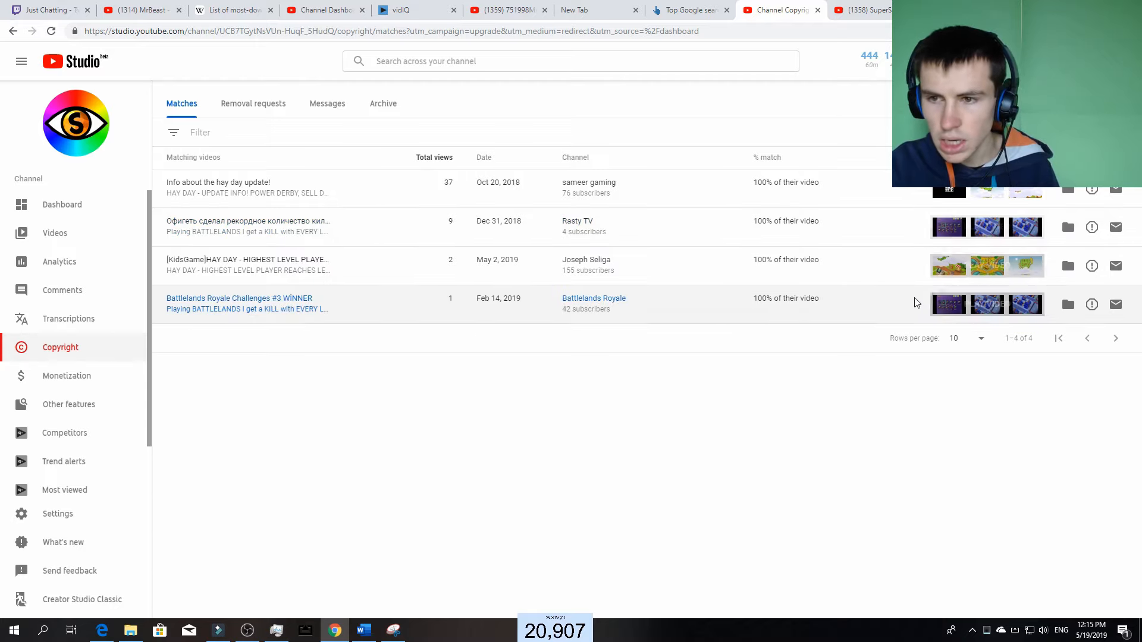
# View the match details of the Russian-titled Rasty TV video with 9 views.
pyautogui.click(235, 226)
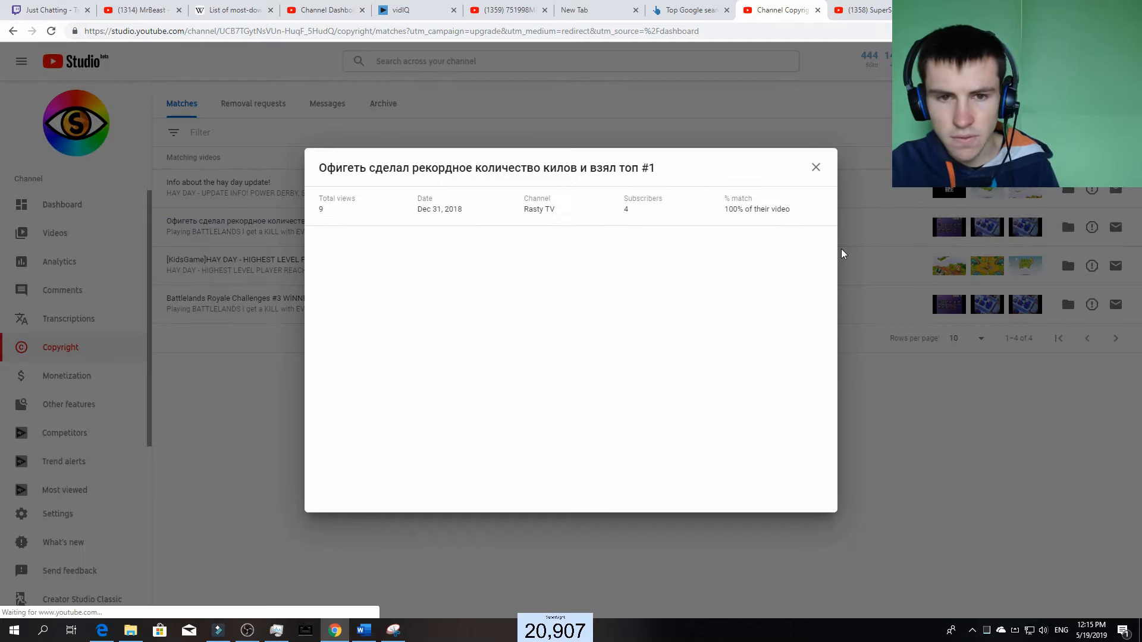
# Leave the Rasty TV removal form and preview, returning to the copyright matches list.
pyautogui.click(570, 358)
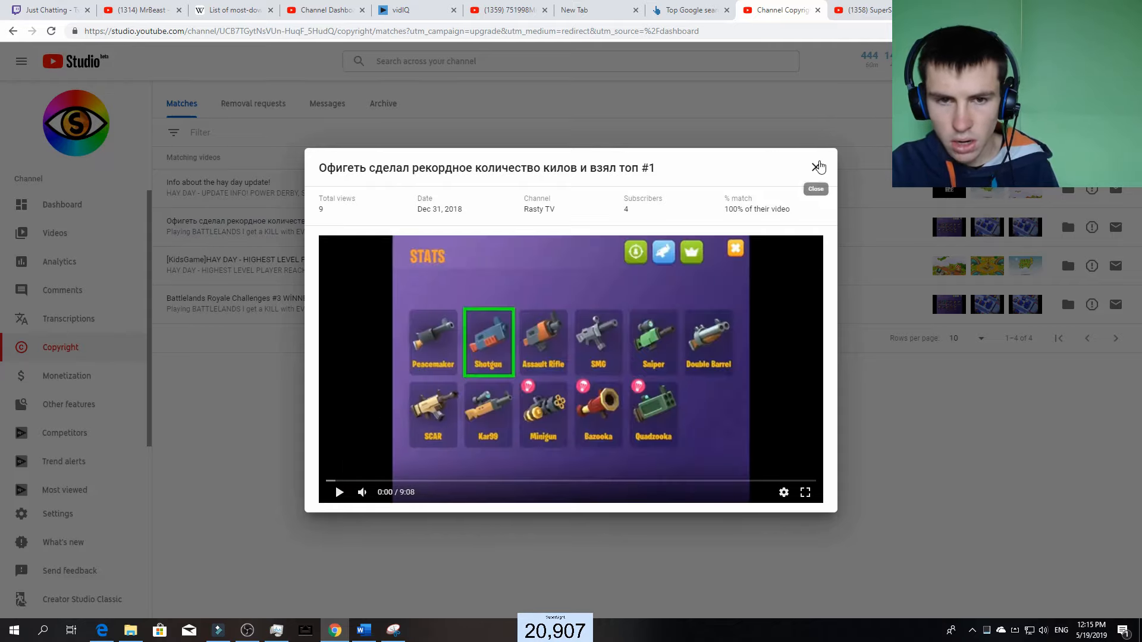
pyautogui.click(819, 164)
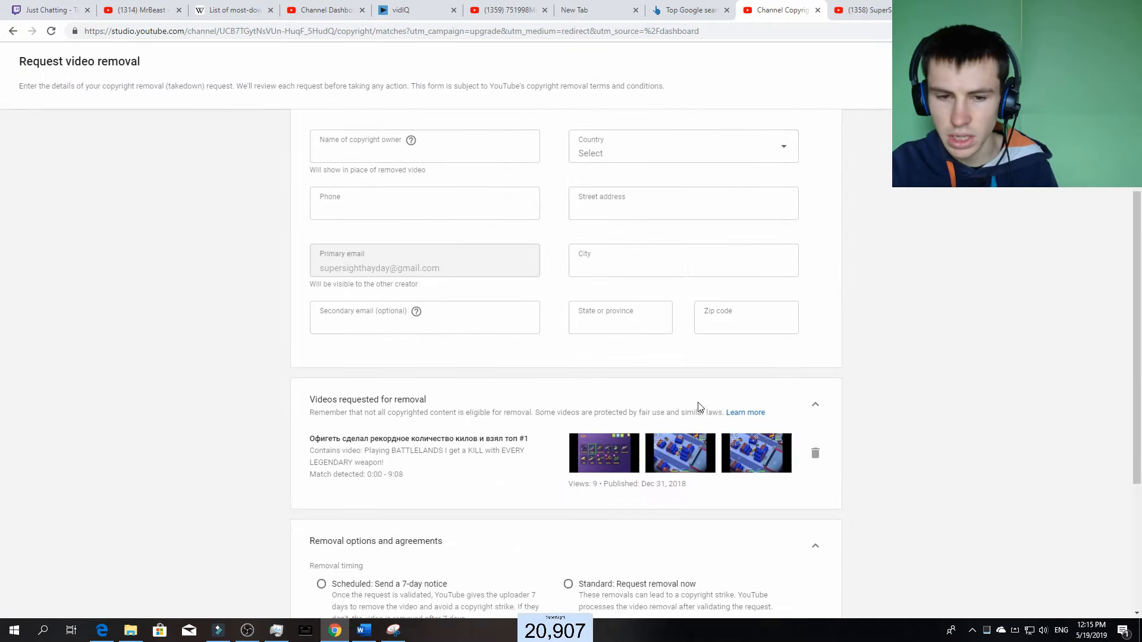
pyautogui.scroll(-3)
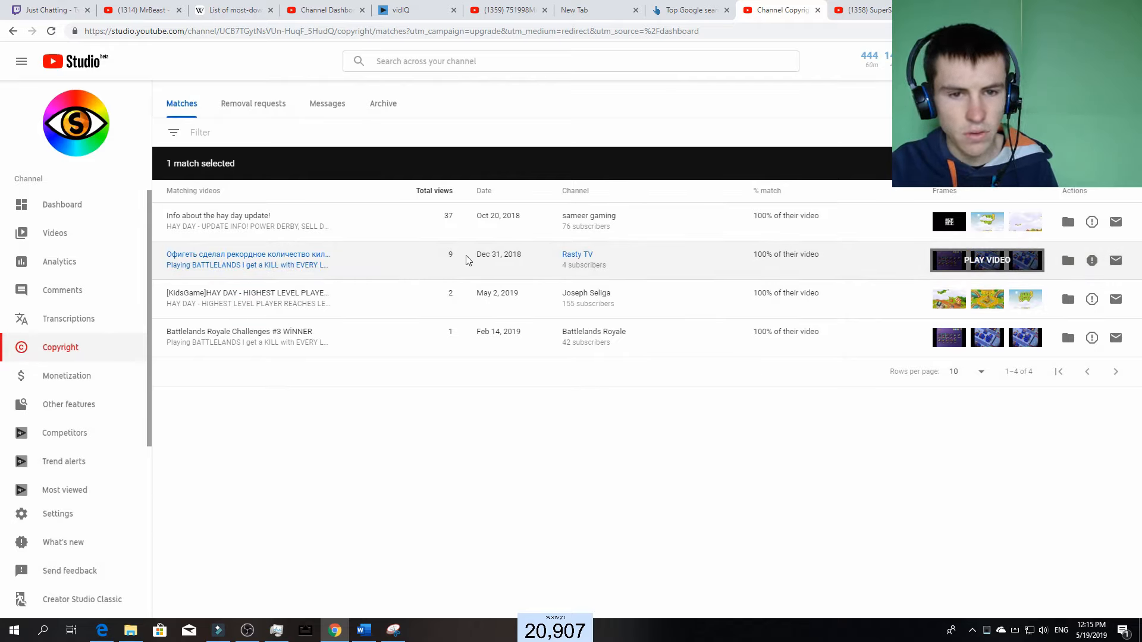
pyautogui.moveTo(647, 278)
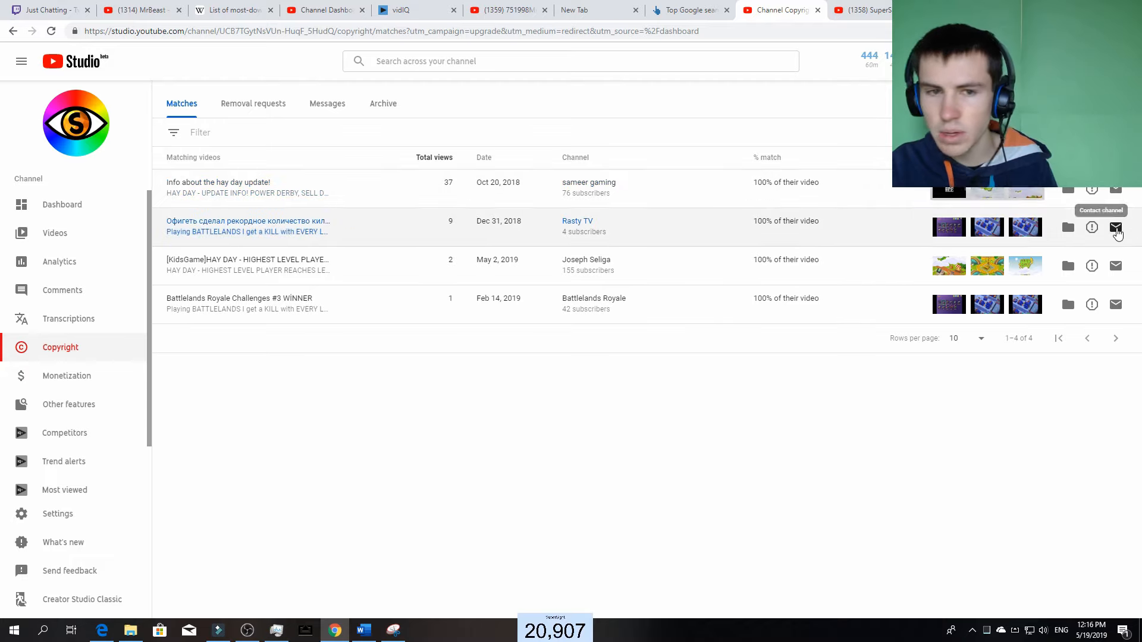
# Review and send the copyright contact message to Rasty TV, leaving three matches listed.
pyautogui.click(1116, 227)
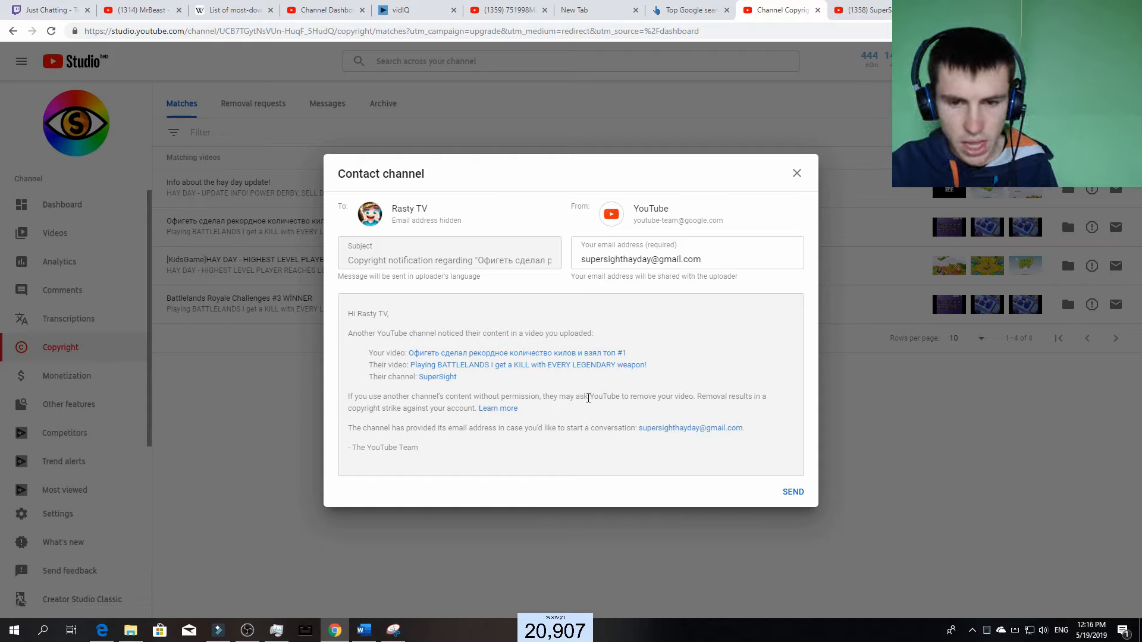
pyautogui.doubleClick(708, 396)
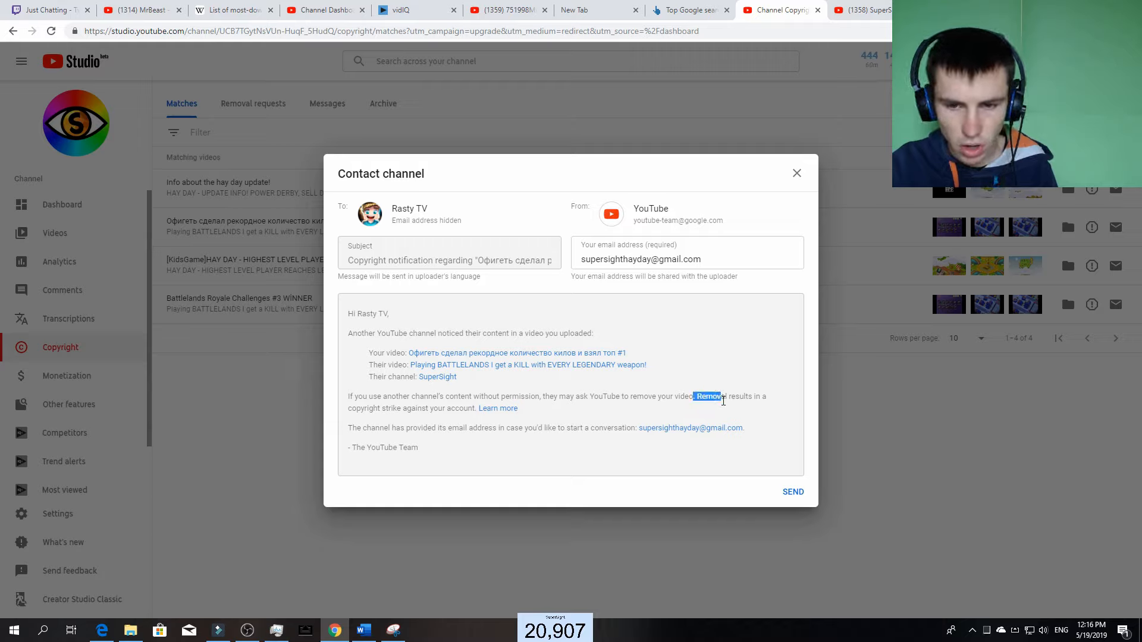
pyautogui.moveTo(696, 395); pyautogui.dragTo(517, 408)
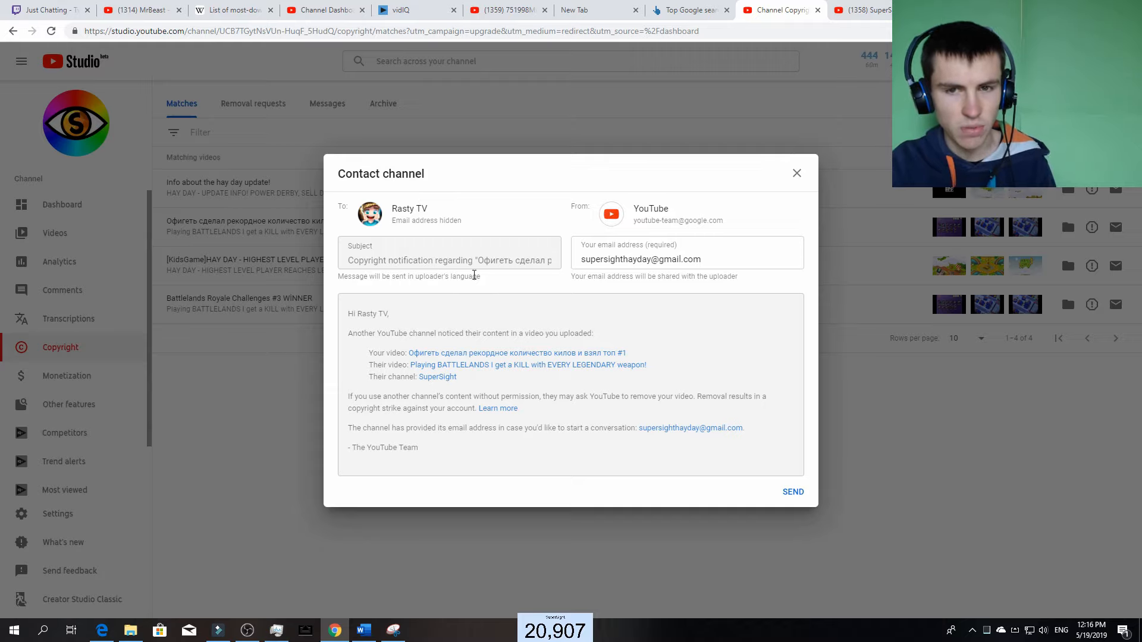
pyautogui.moveTo(469, 487)
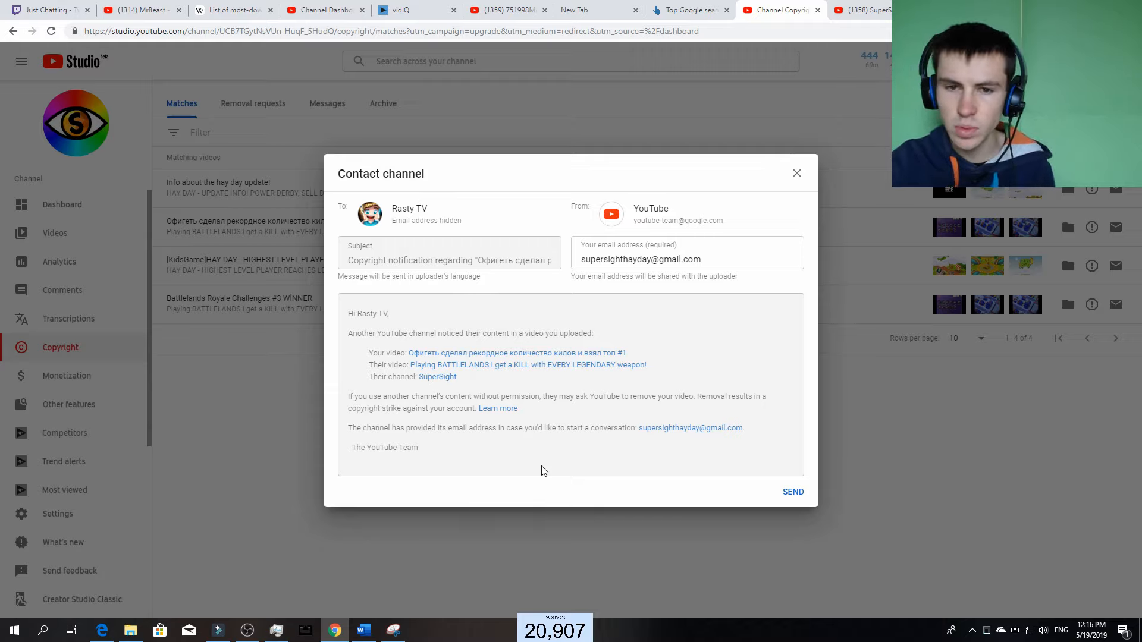
pyautogui.moveTo(585, 440)
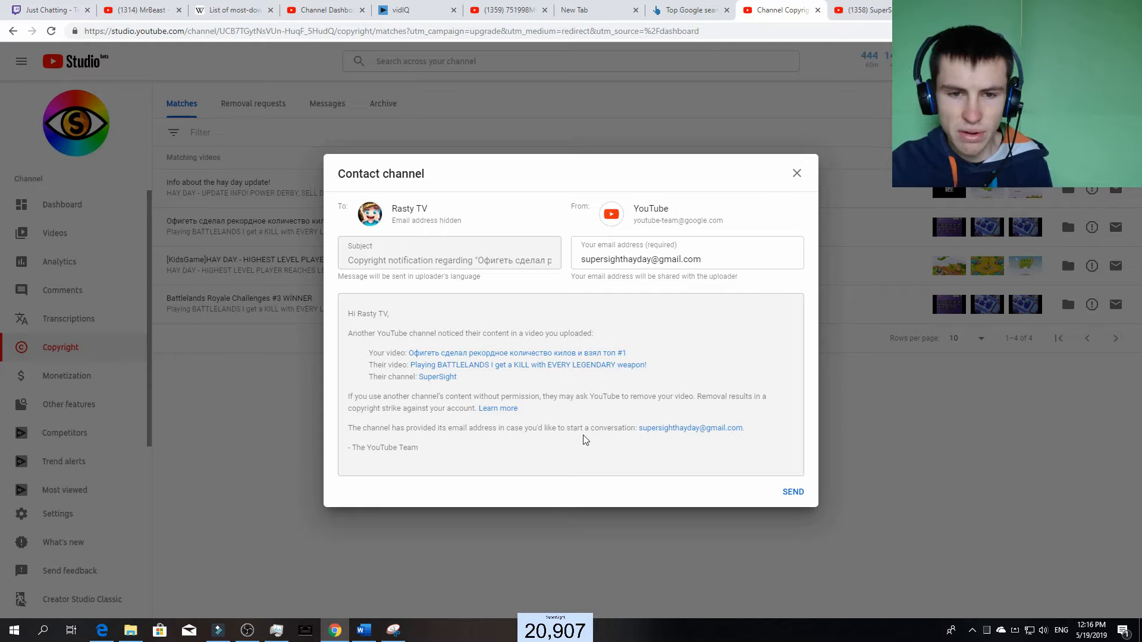
pyautogui.moveTo(610, 438)
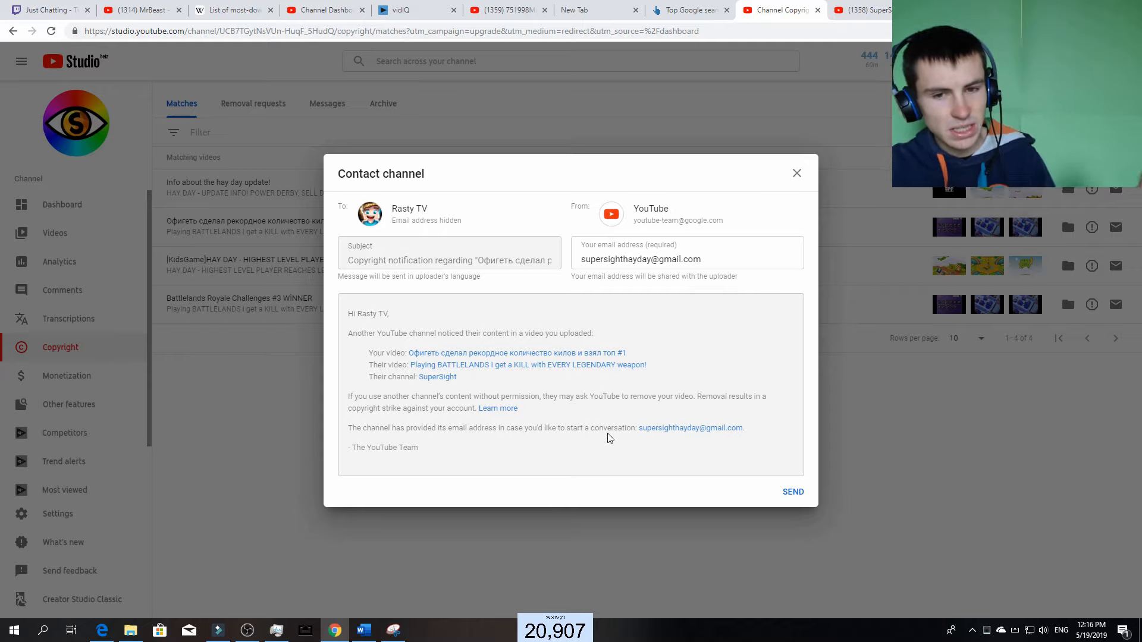
pyautogui.moveTo(614, 441)
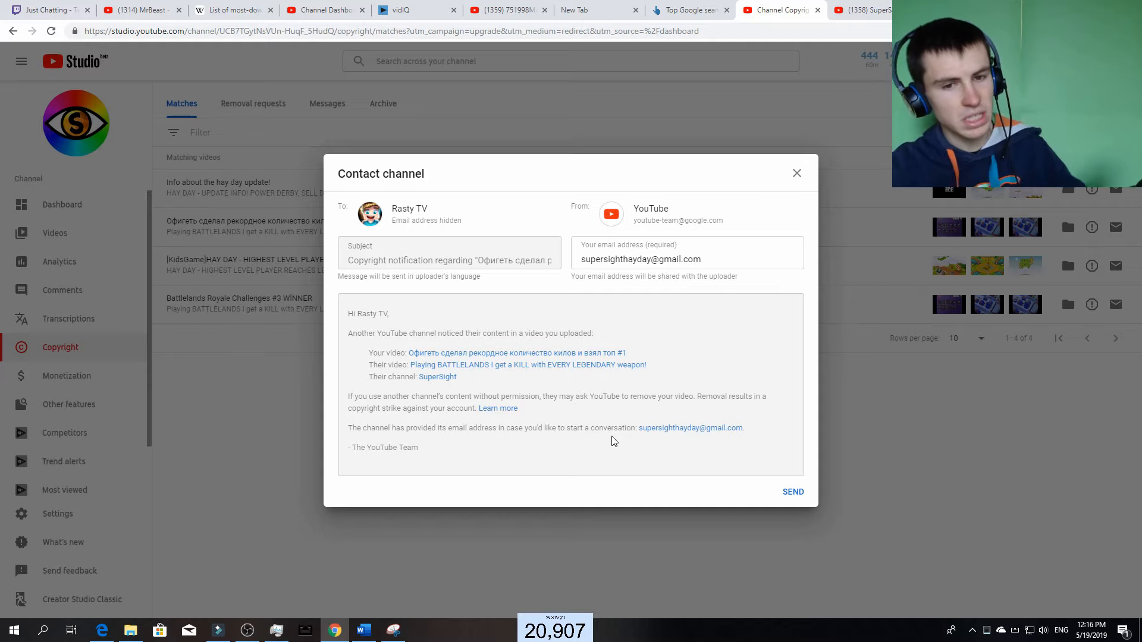
pyautogui.moveTo(626, 447)
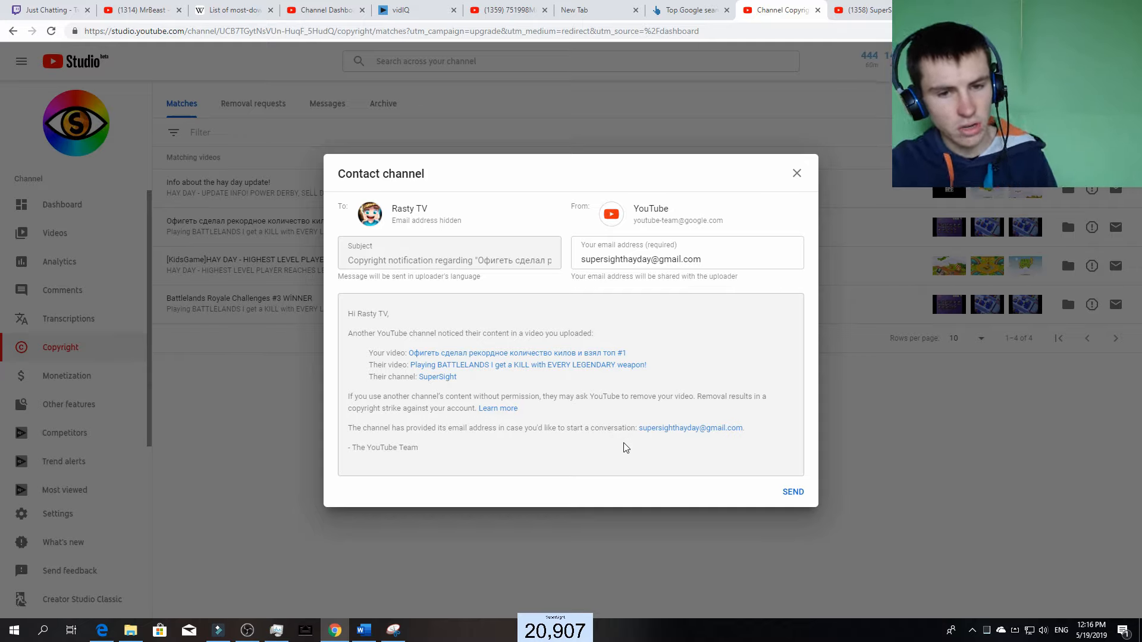
pyautogui.moveTo(880, 466)
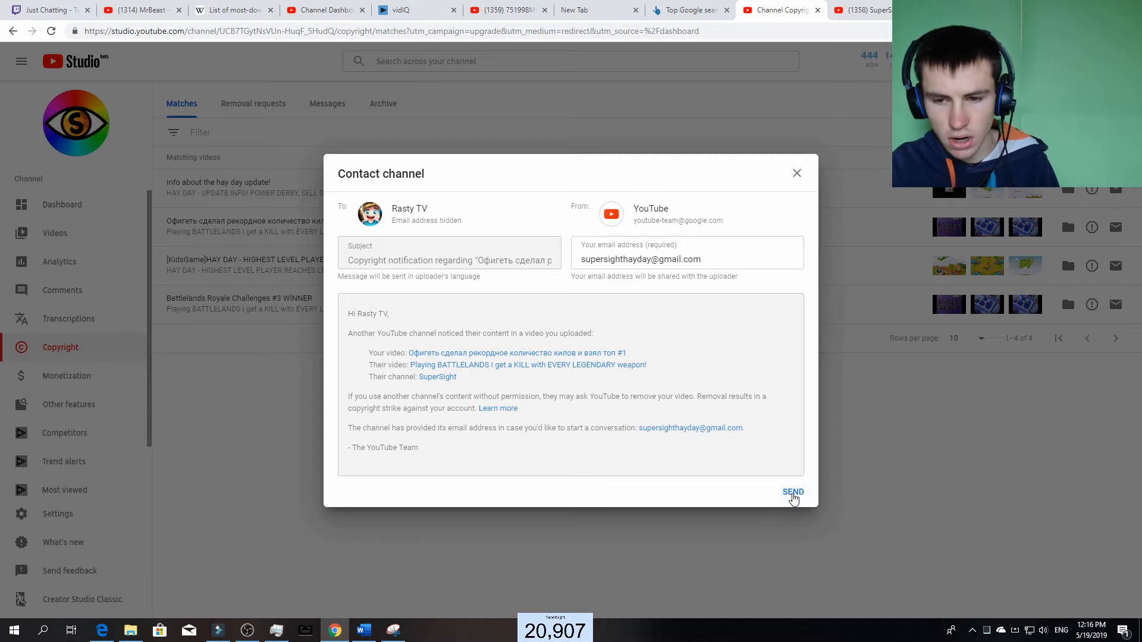
pyautogui.click(792, 493)
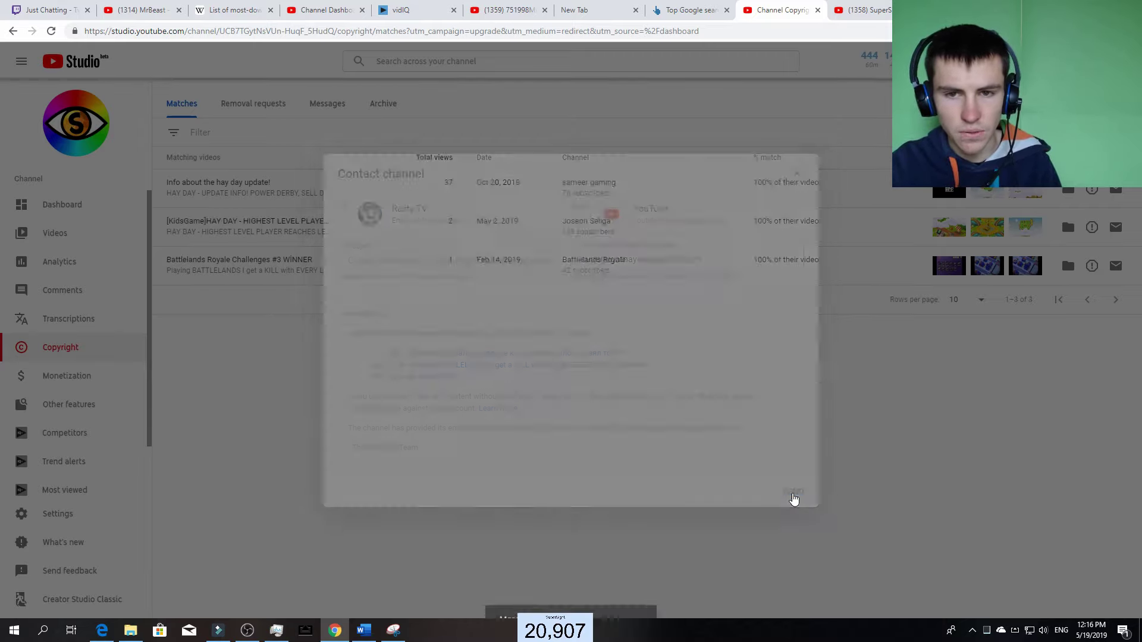
pyautogui.click(794, 492)
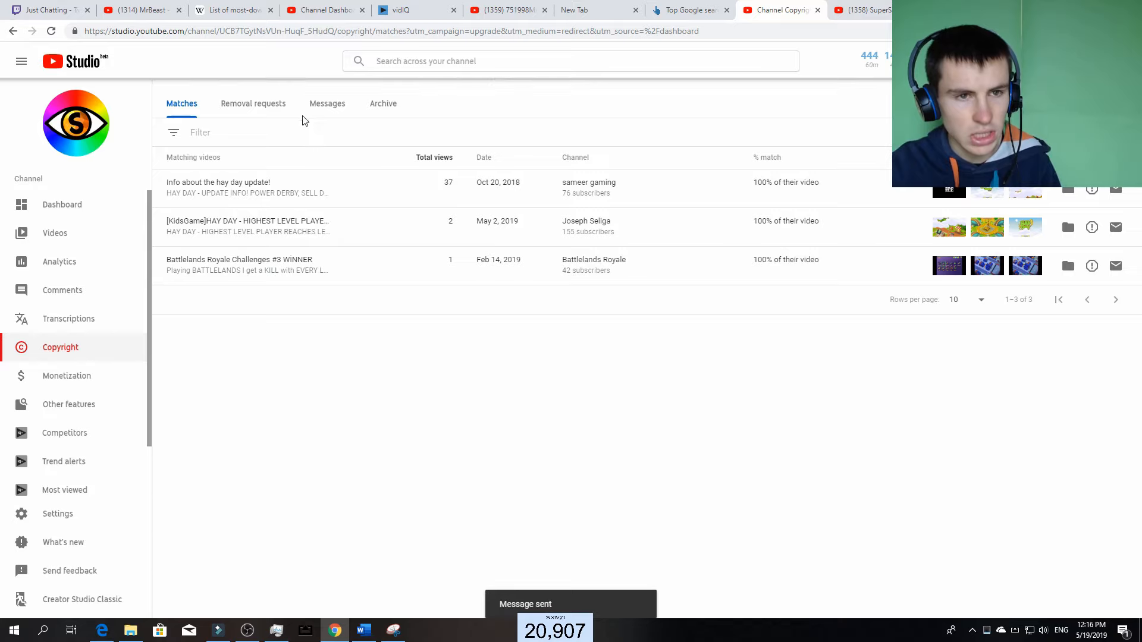
pyautogui.click(253, 103)
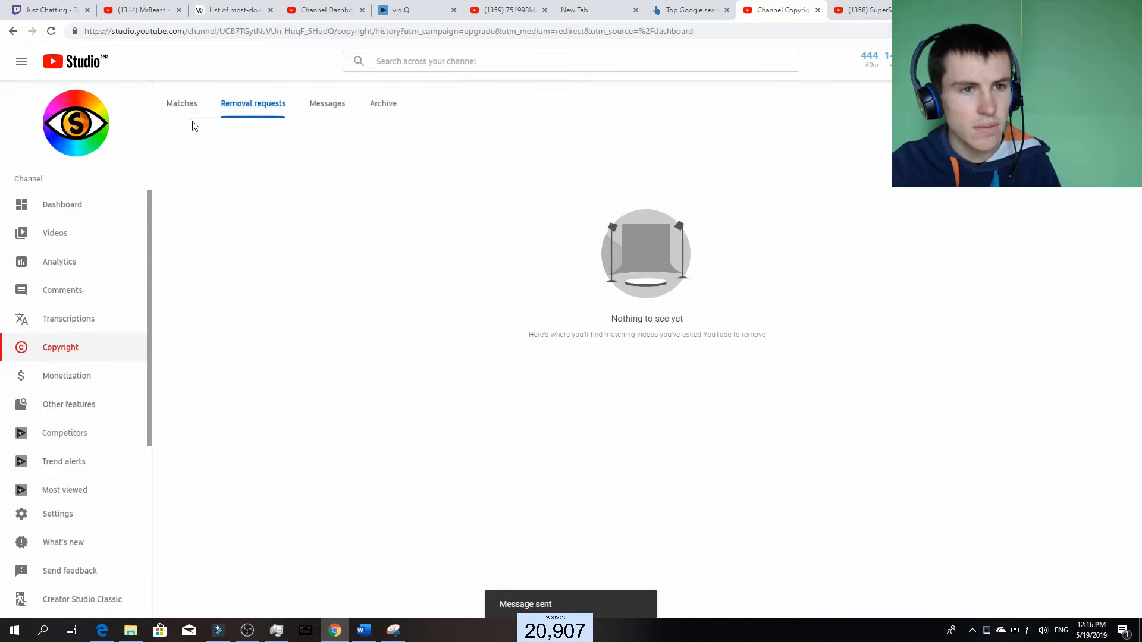
pyautogui.click(180, 103)
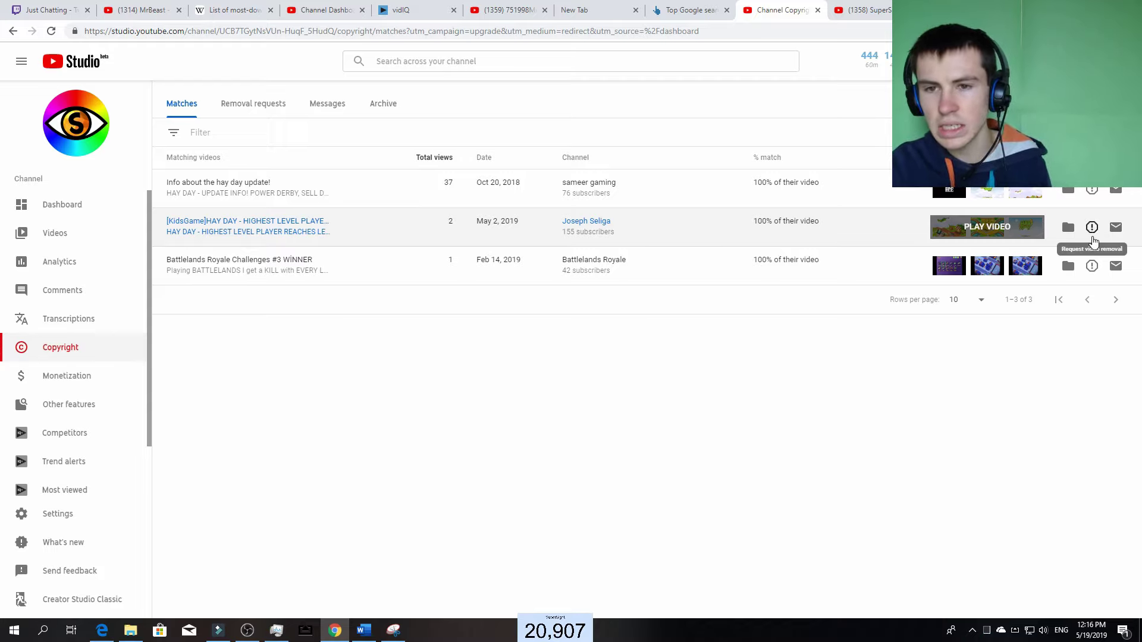
pyautogui.moveTo(1116, 227)
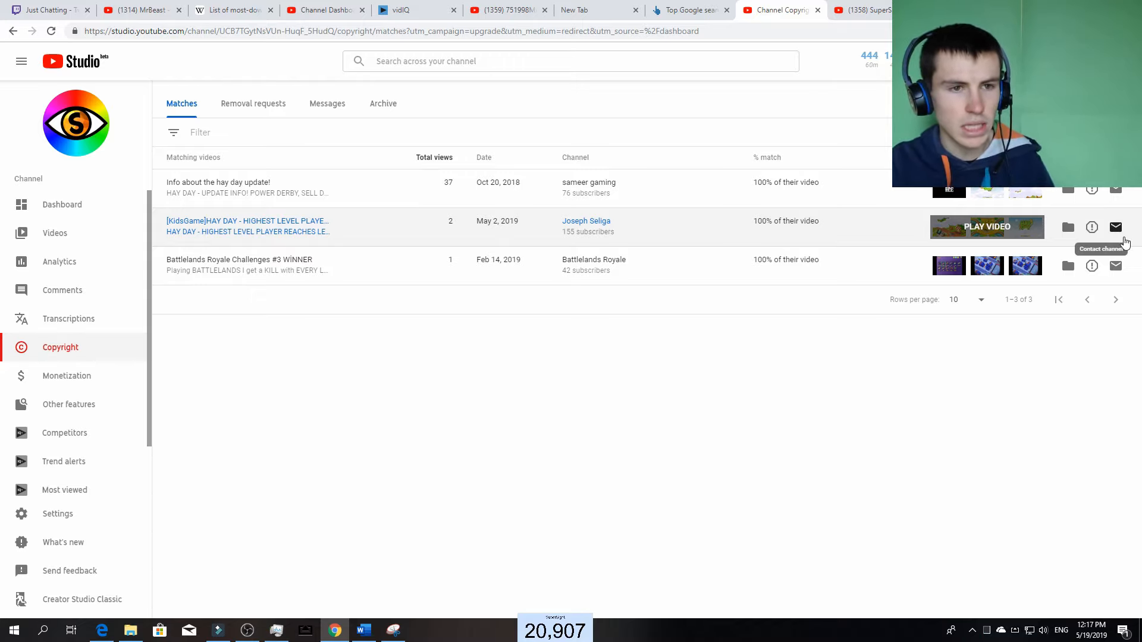
pyautogui.moveTo(1092, 227)
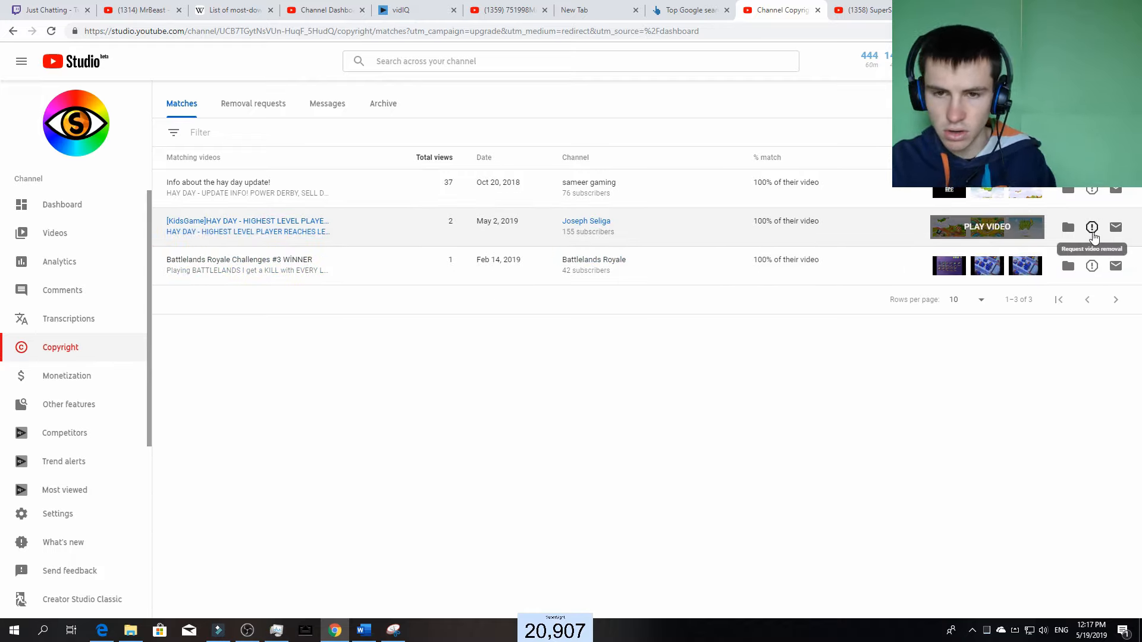
pyautogui.click(253, 104)
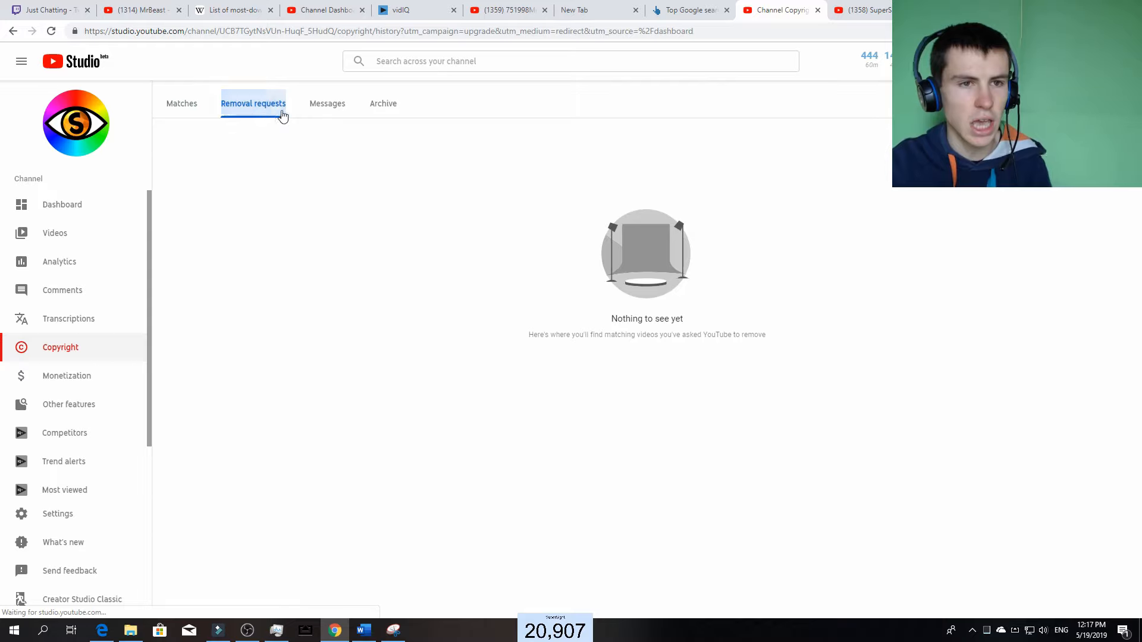
pyautogui.click(328, 103)
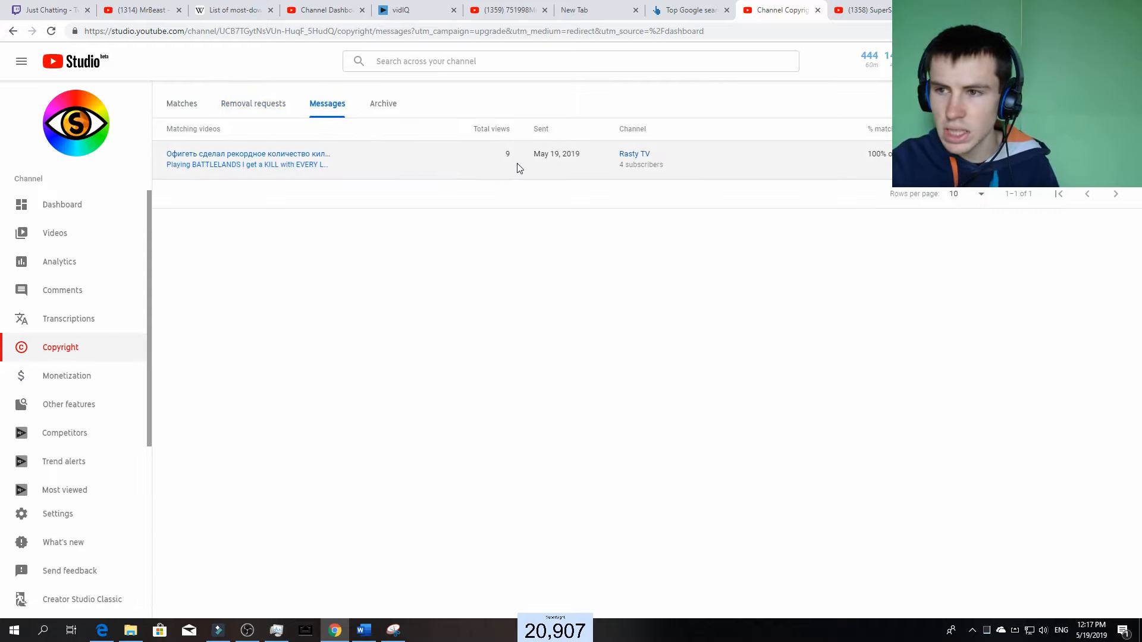
pyautogui.moveTo(632, 162)
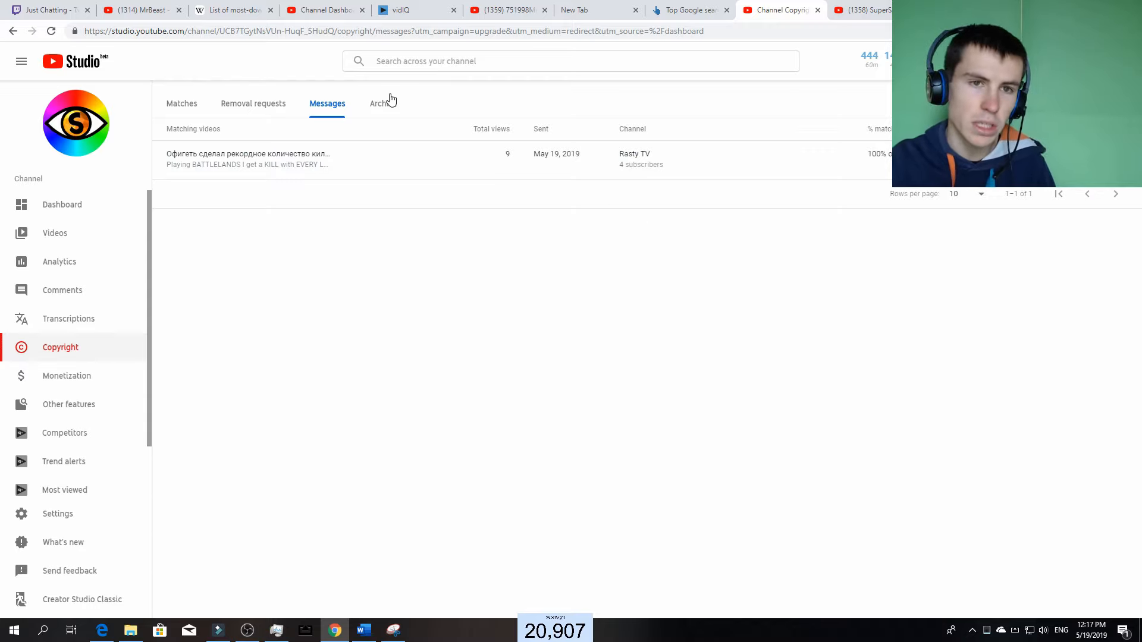
pyautogui.click(383, 102)
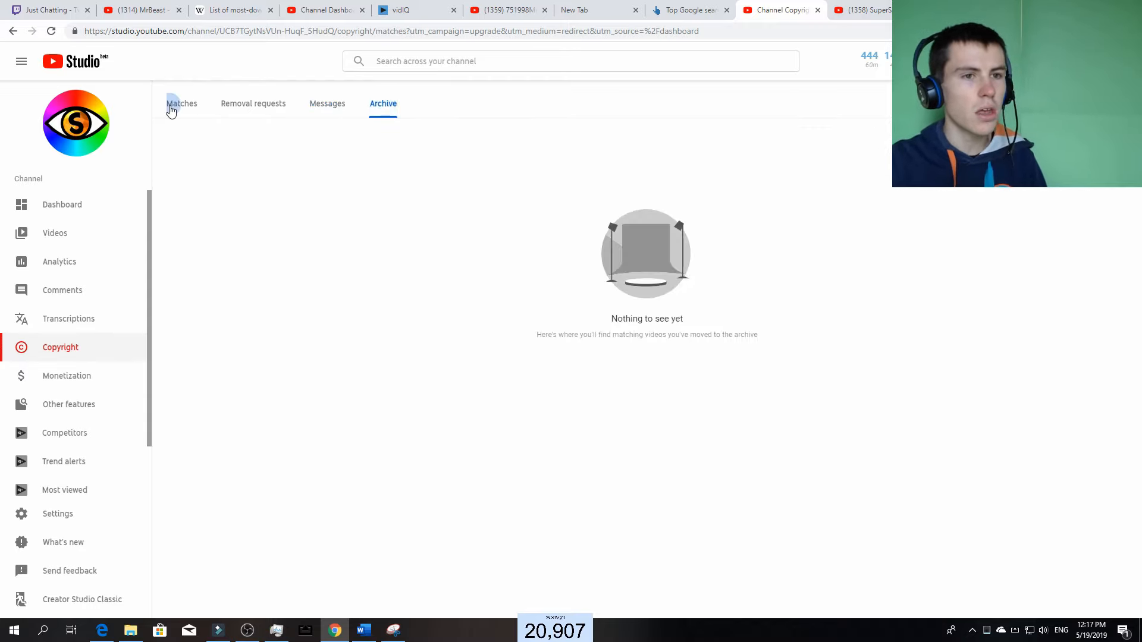
pyautogui.click(182, 104)
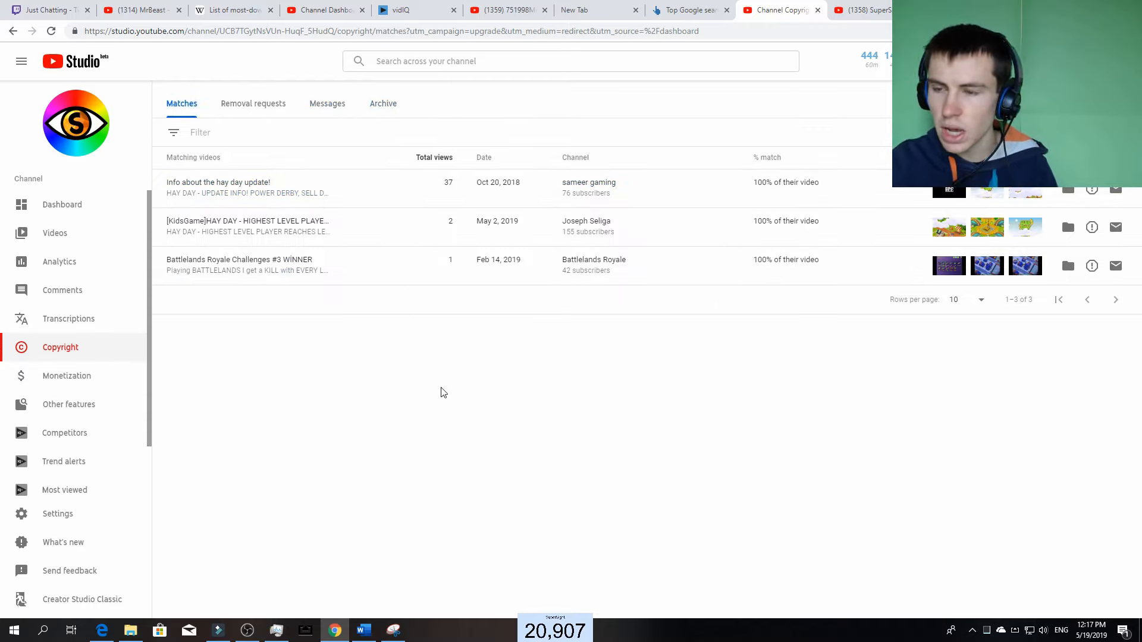